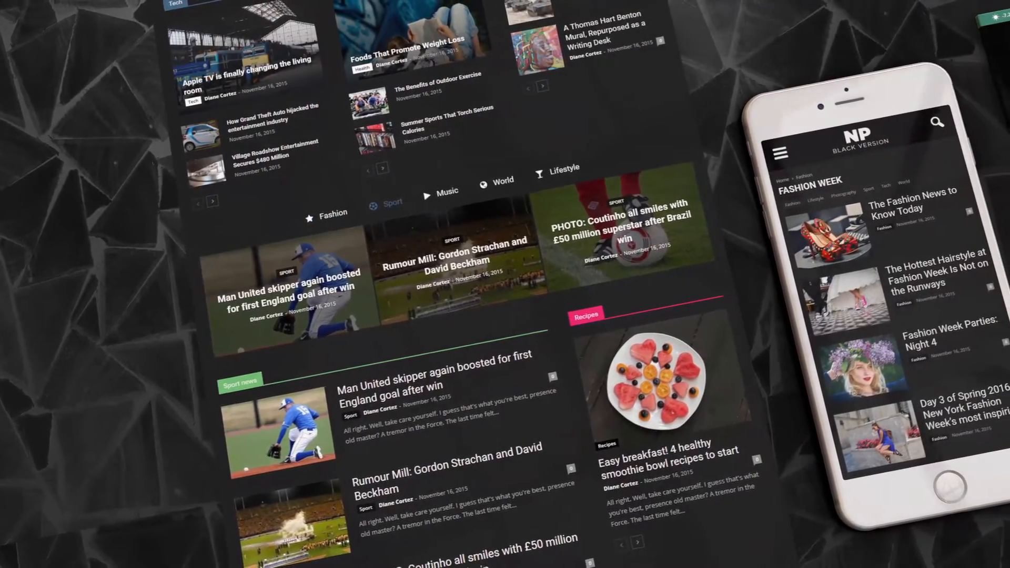
Review the global category layout options, then a single category's individual settings.
click(781, 153)
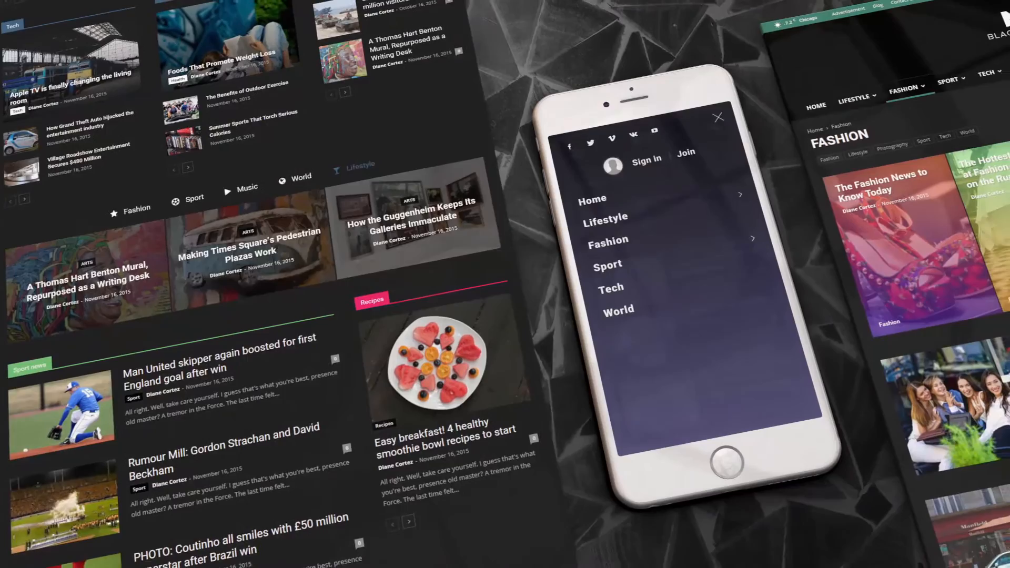
click(685, 153)
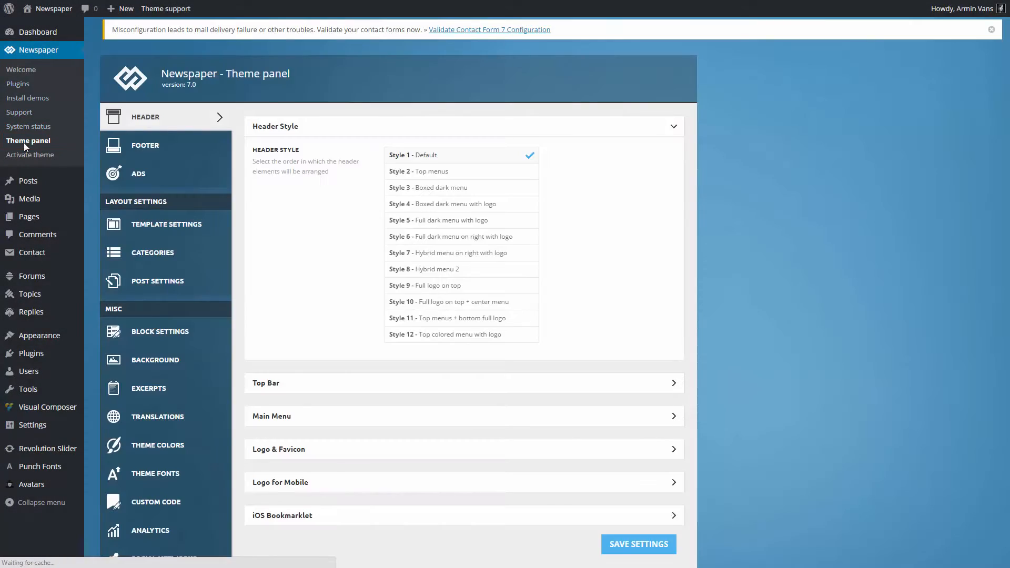
click(155, 251)
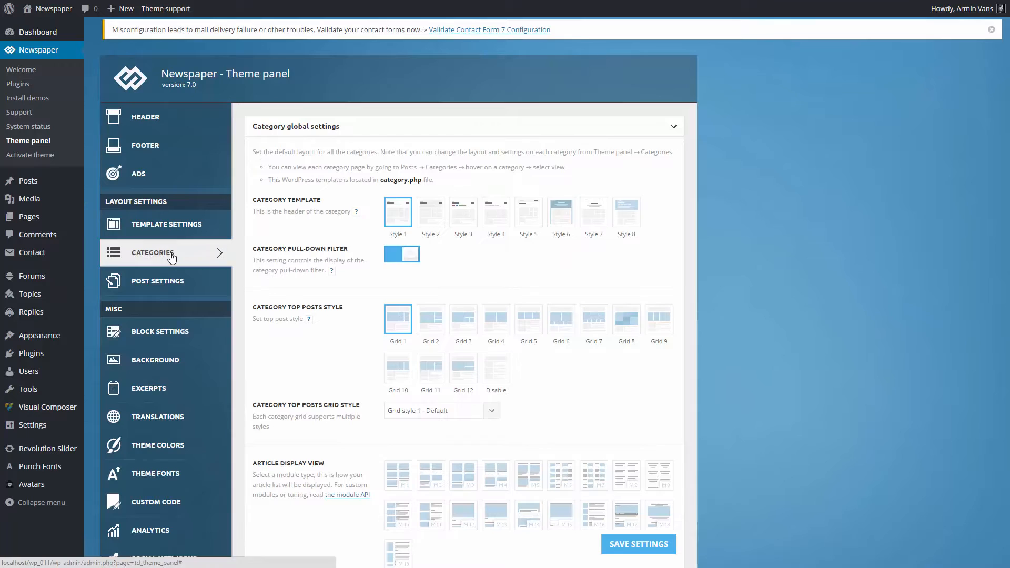
scroll(down, 3)
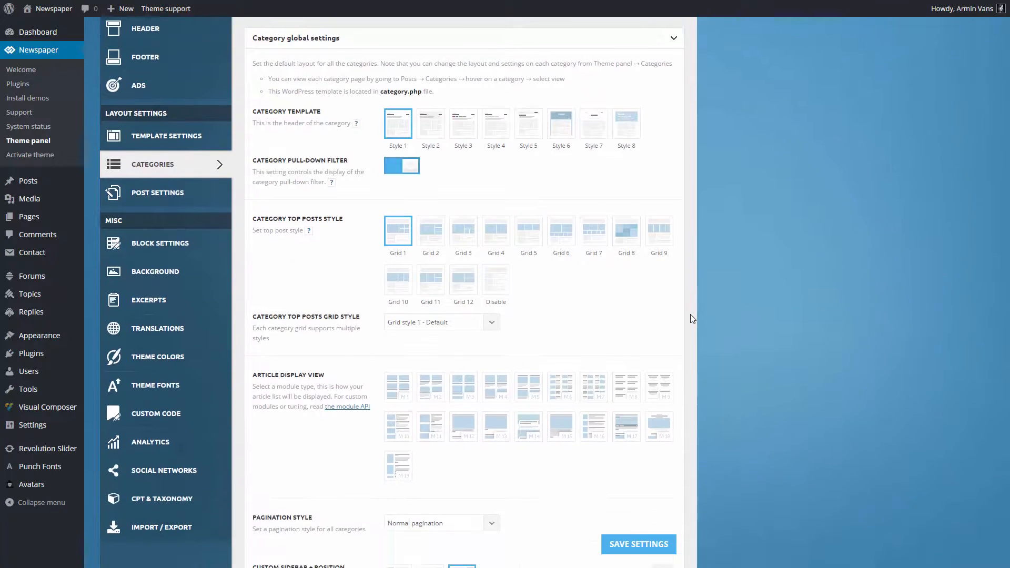
scroll(down, 3)
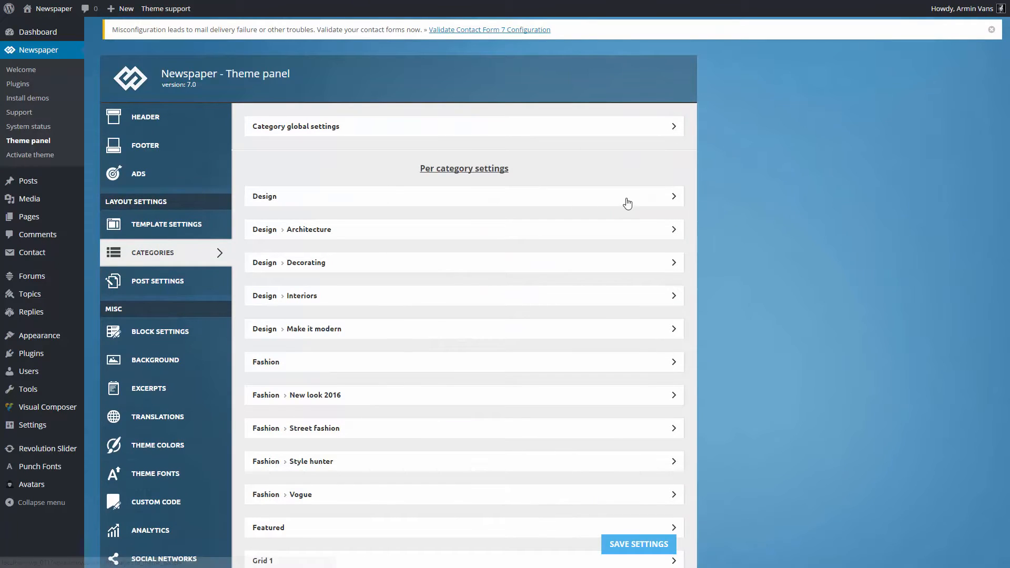
mouse_move(675, 201)
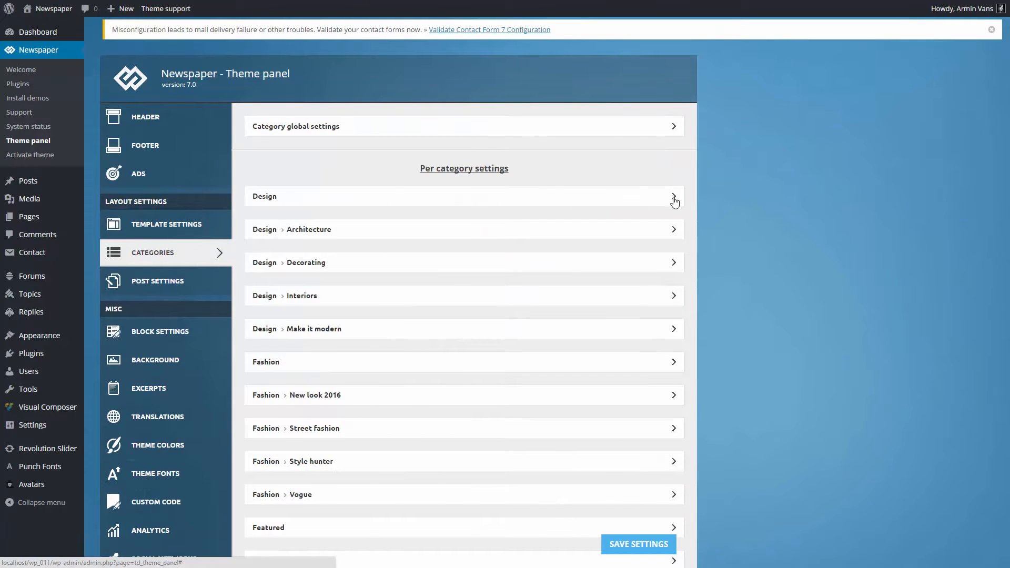
click(674, 196)
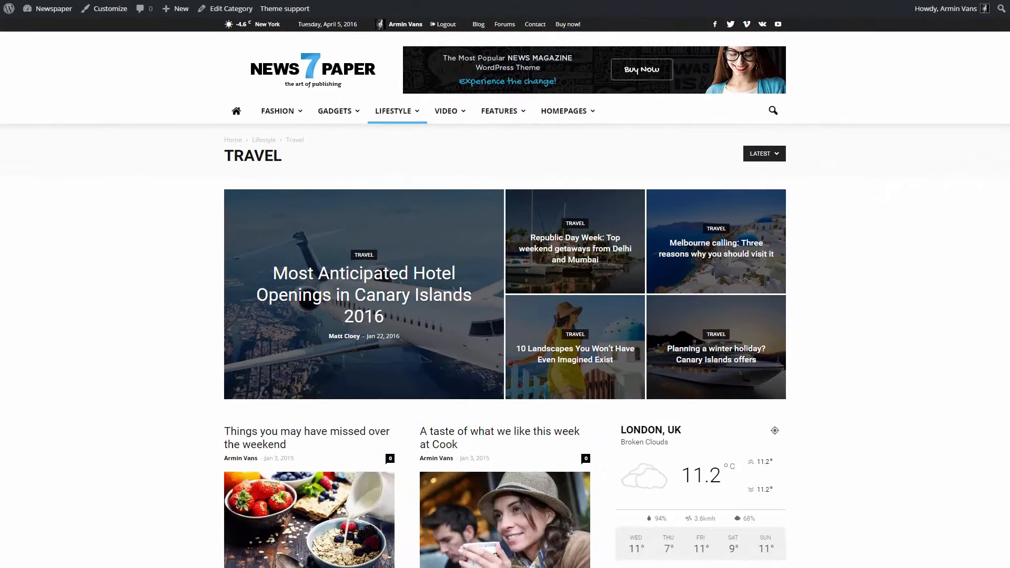
Apply the Style 8 header and Grid 5 top posts, then reload the Travel page.
scroll(down, 3)
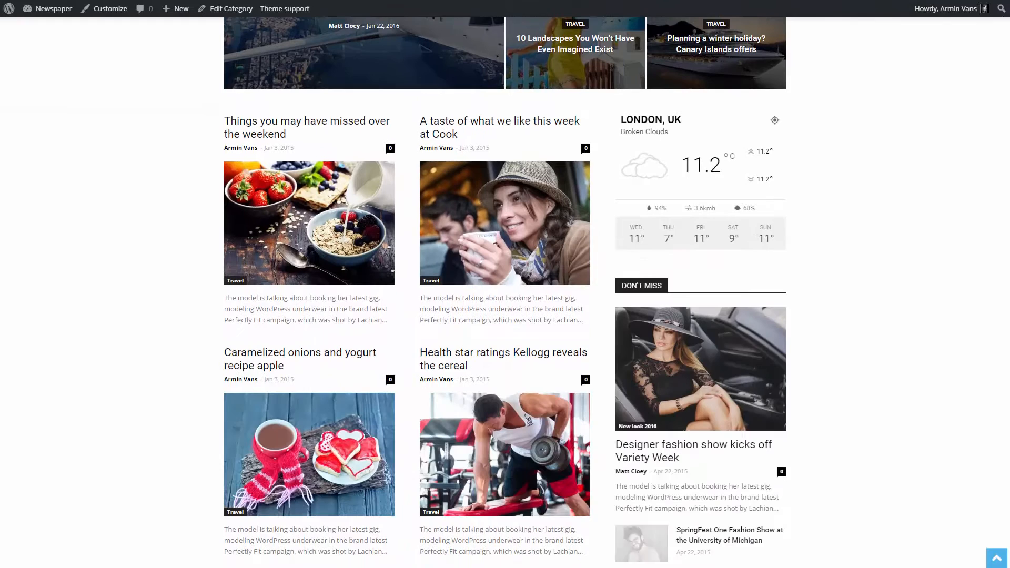
scroll(up, 3)
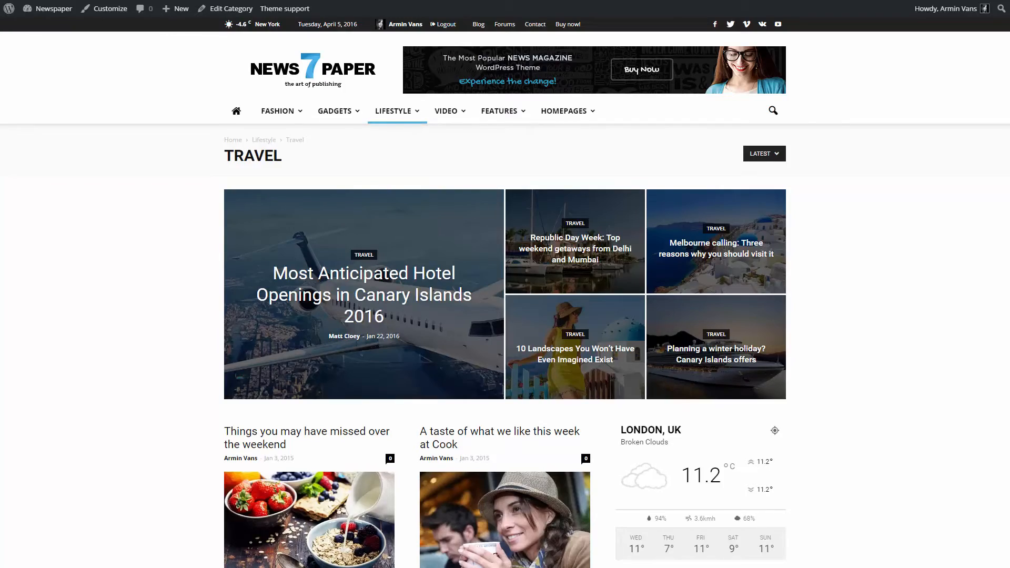
click(230, 8)
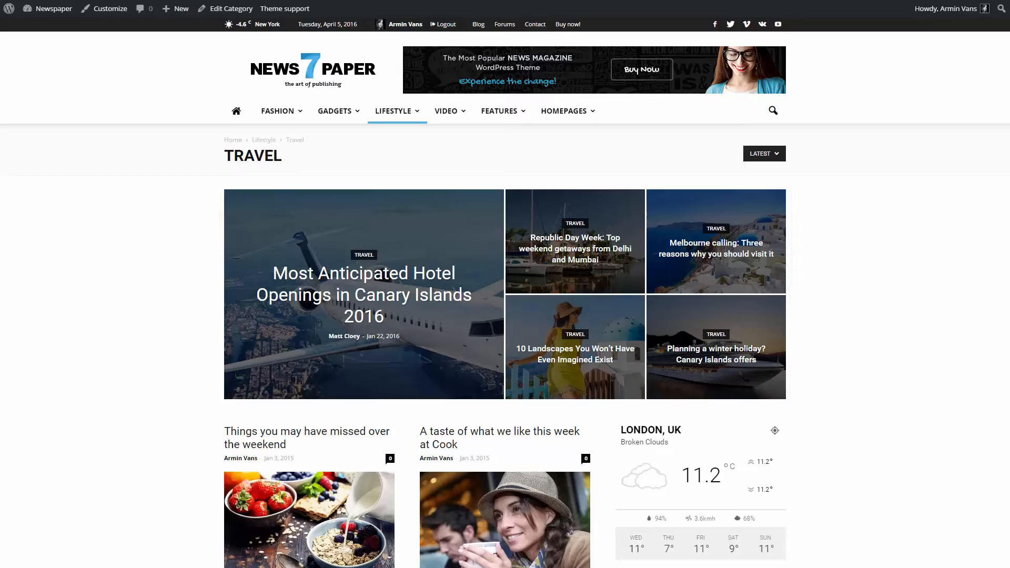
click(229, 8)
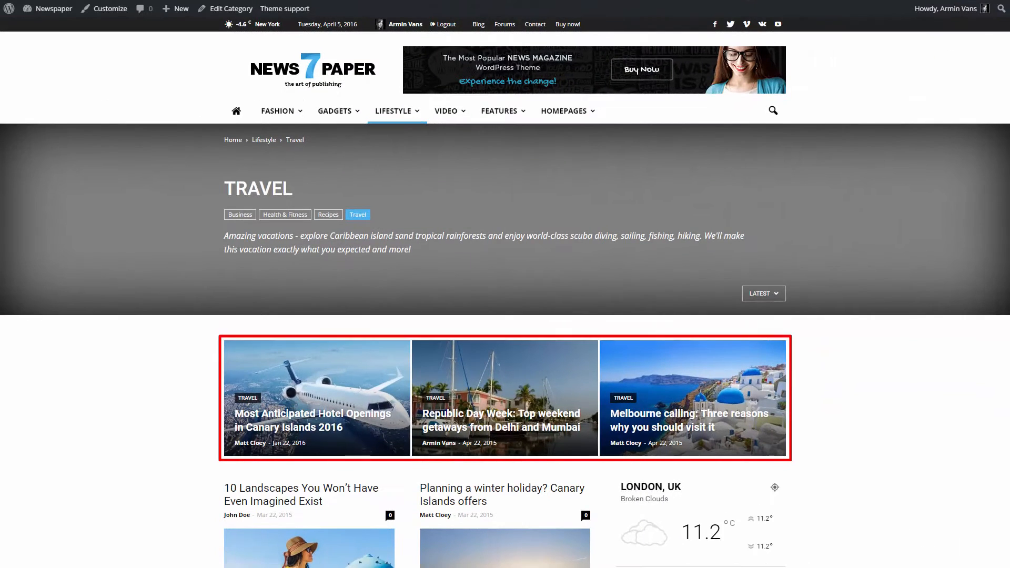
click(230, 9)
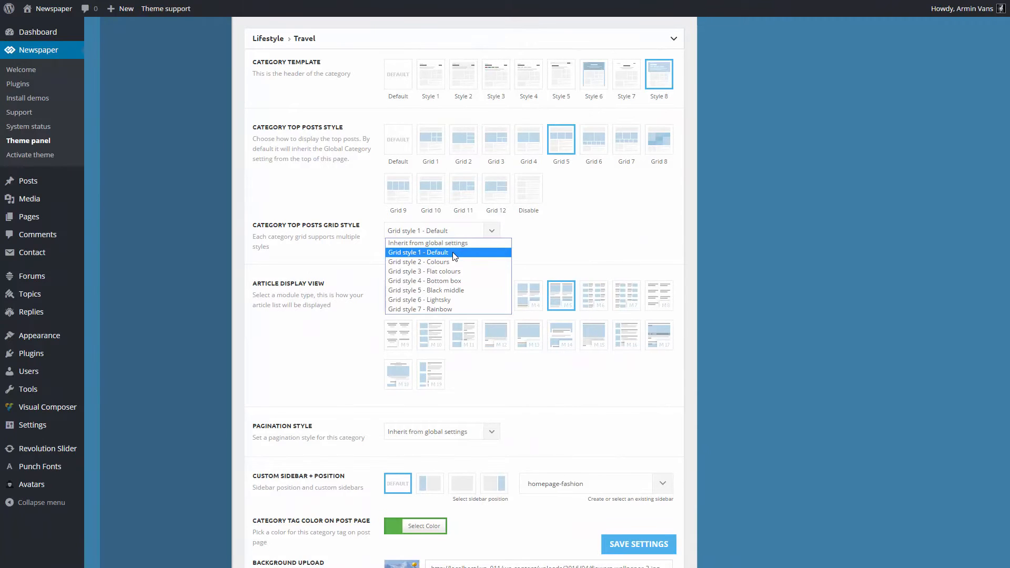
click(418, 252)
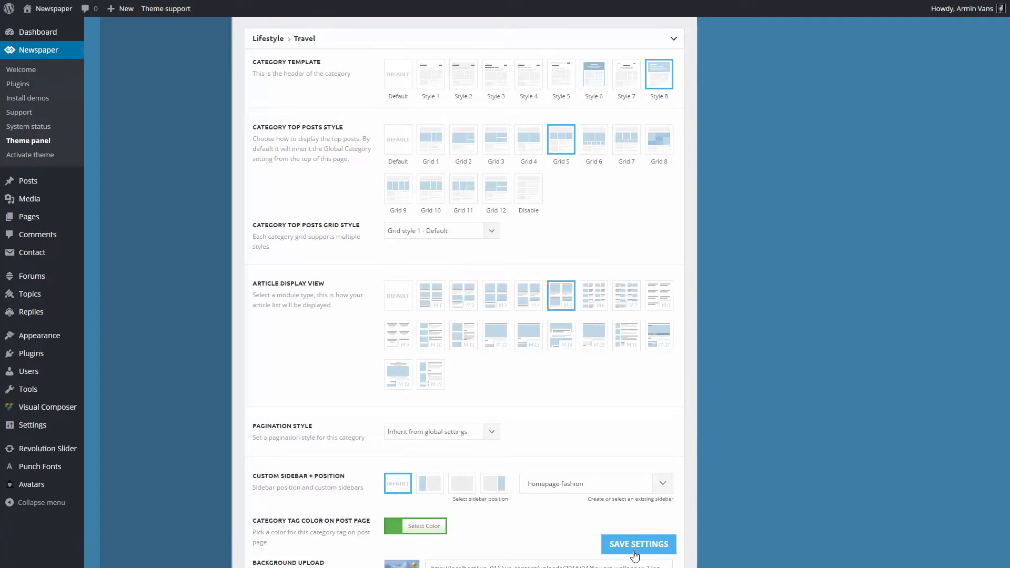
click(638, 544)
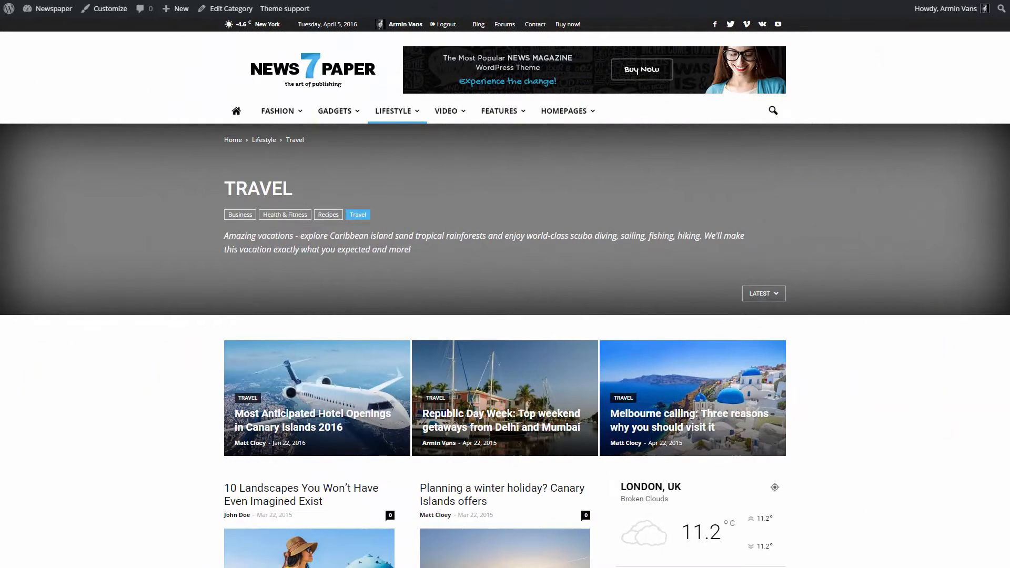
Scroll to the Lifestyle > Travel category settings in the theme panel.
scroll(down, 3)
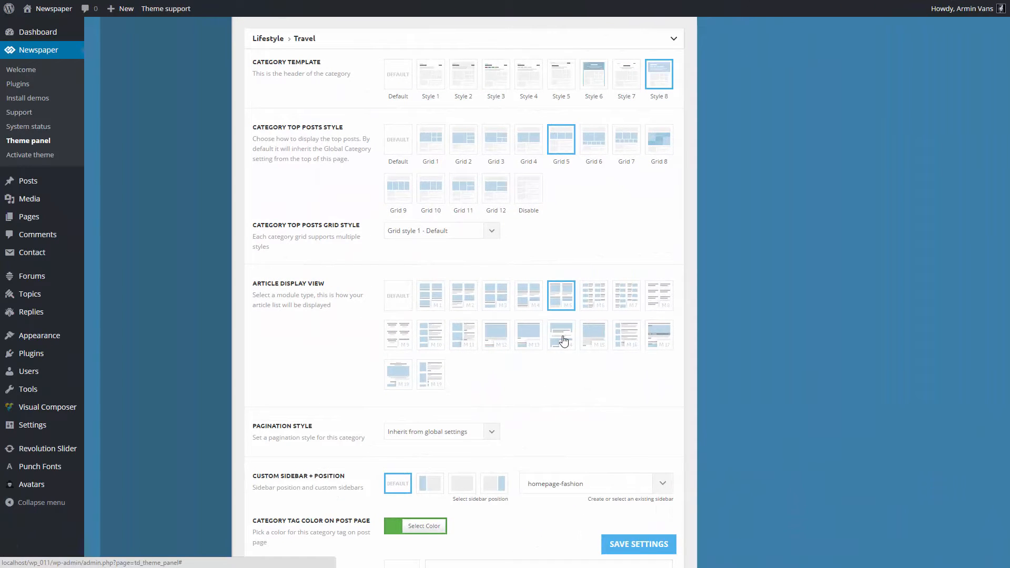
Pick the second-row large-image module as Travel's article display view and open its tag color picker.
scroll(down, 3)
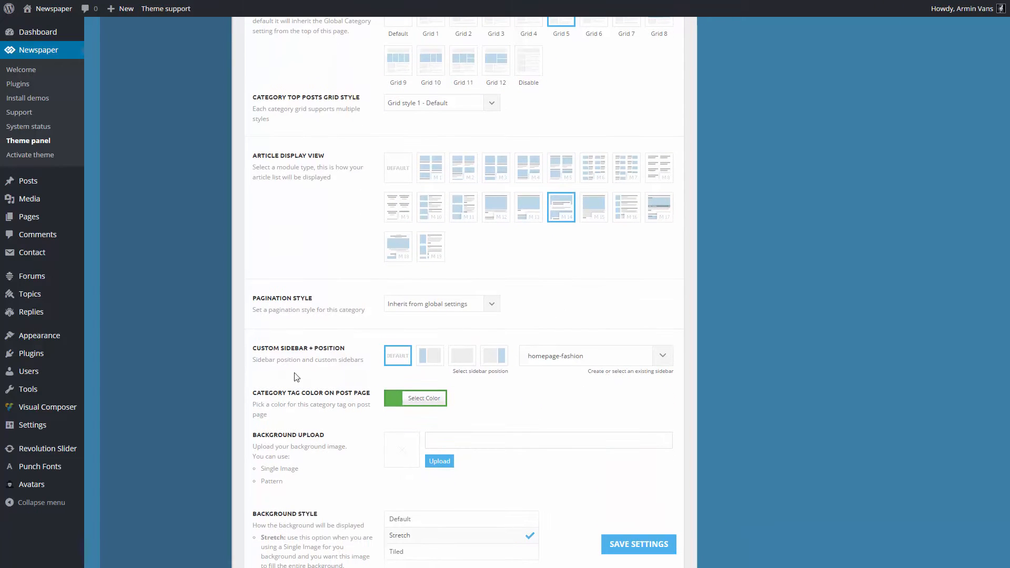
click(415, 398)
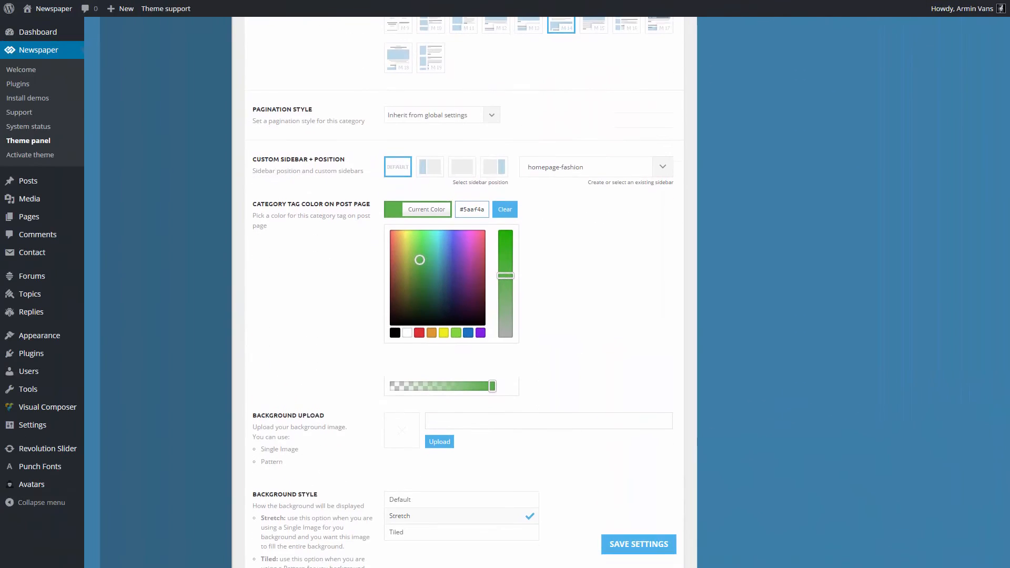
click(471, 208)
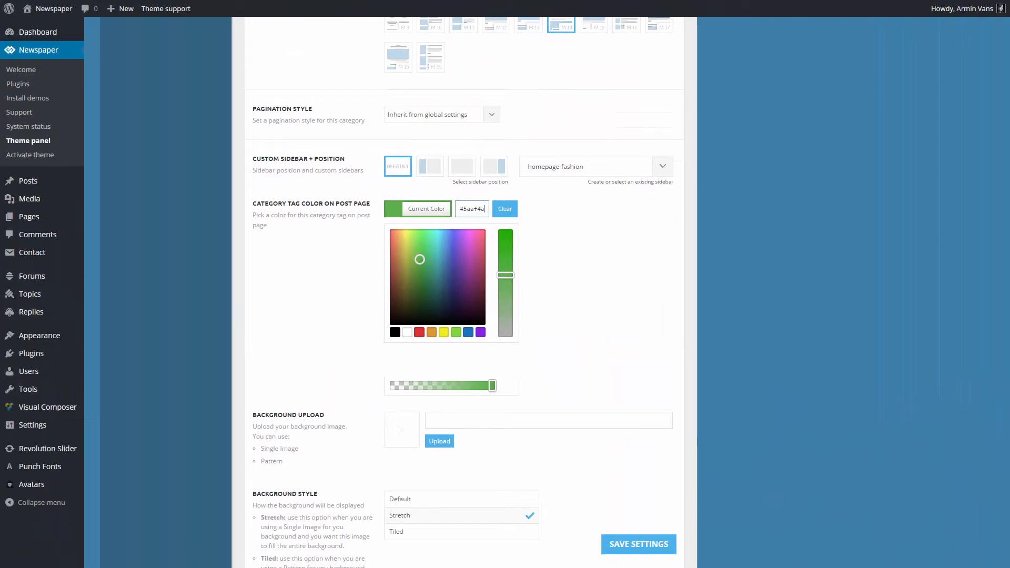
mouse_move(574, 514)
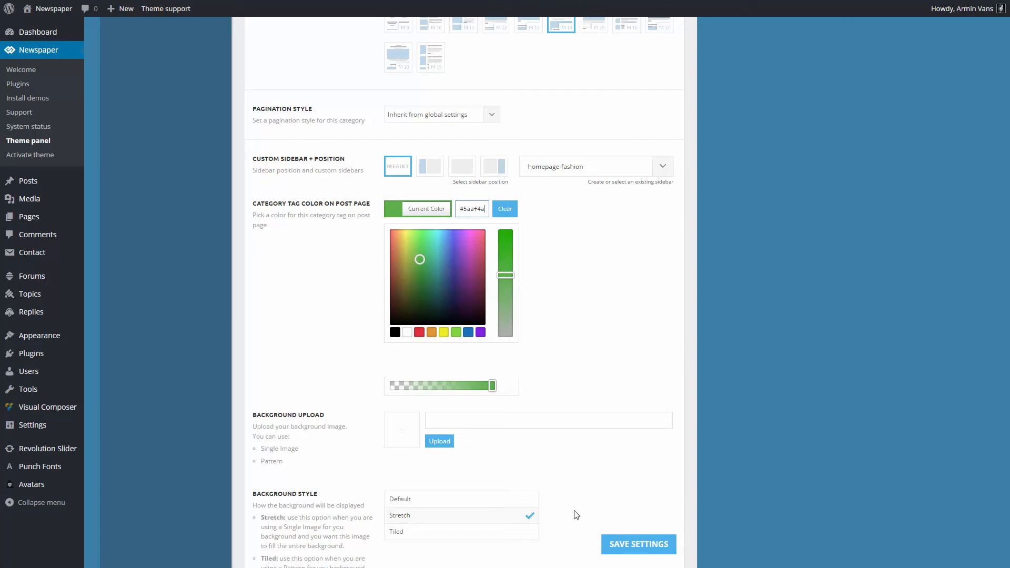
Set flowers-wallpaper-3.jpg as Travel's background and save the category settings.
click(438, 442)
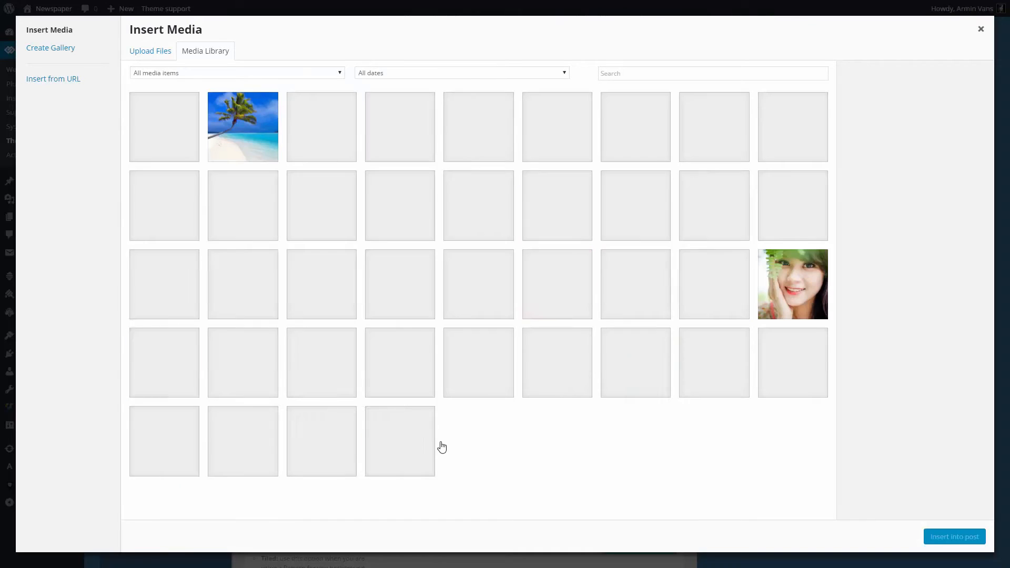
click(164, 126)
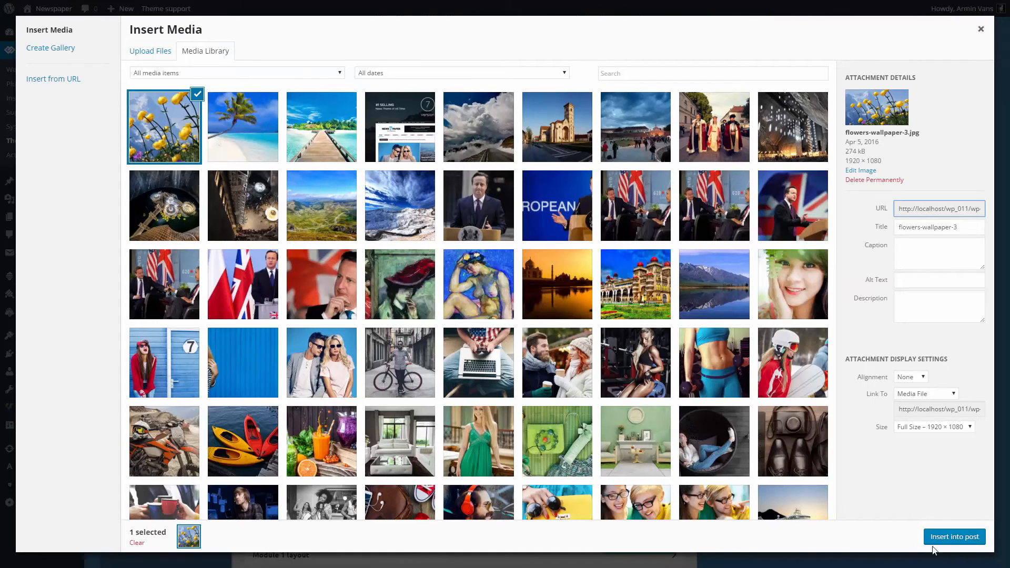
click(953, 536)
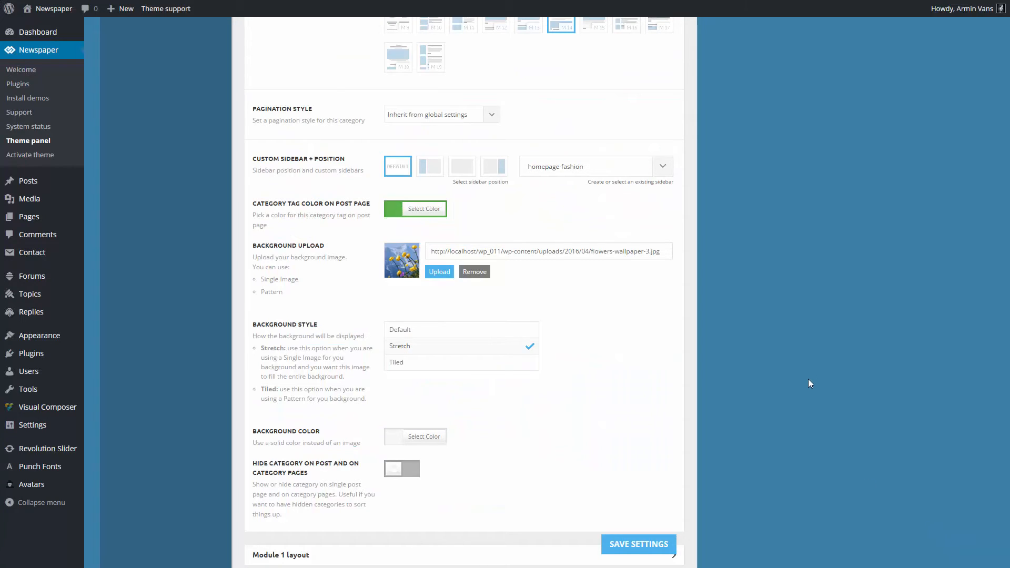
click(638, 544)
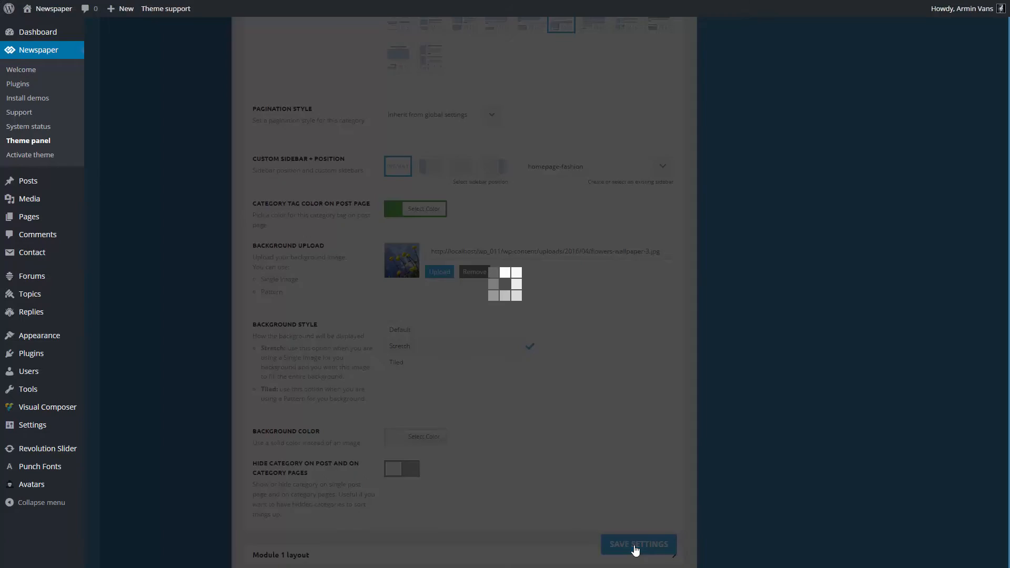
click(637, 545)
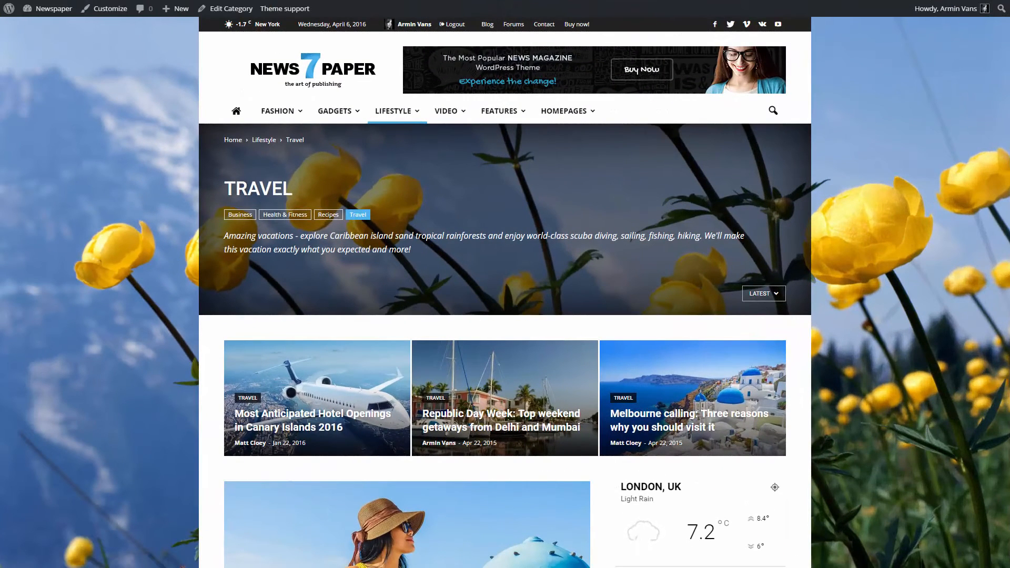
Scroll the Travel page past the large-image posts down to the footer.
scroll(down, 3)
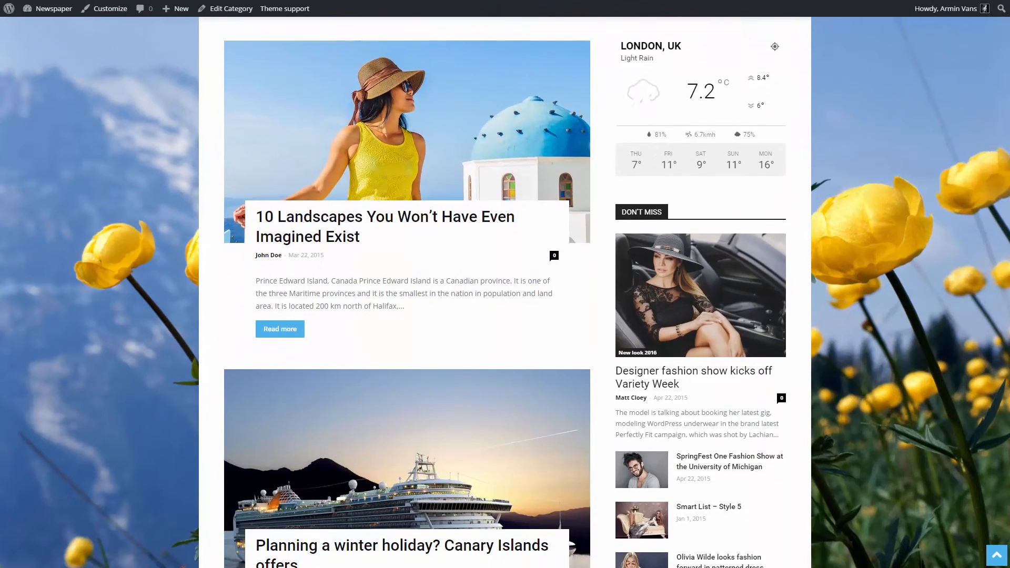
scroll(down, 3)
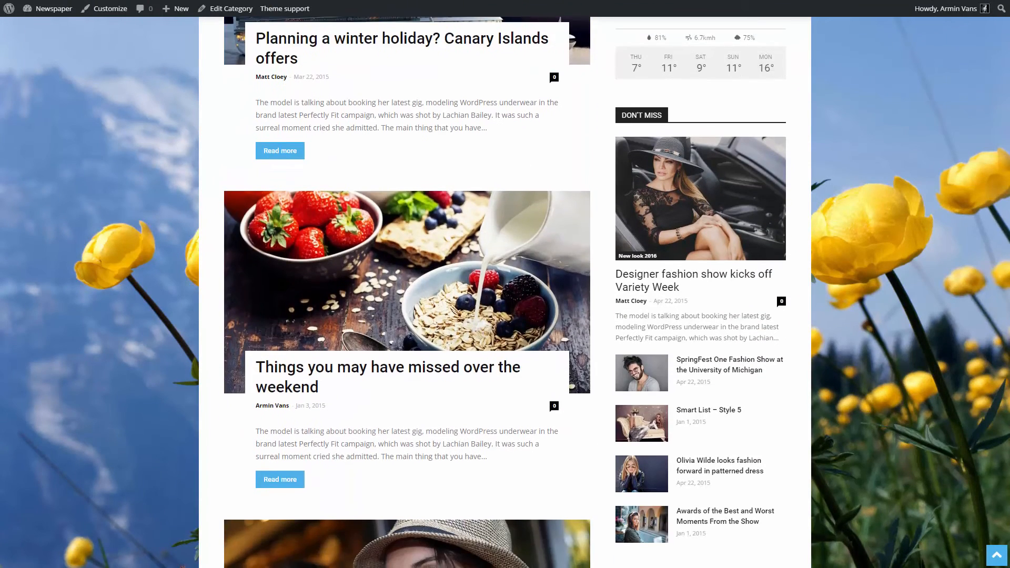
scroll(down, 3)
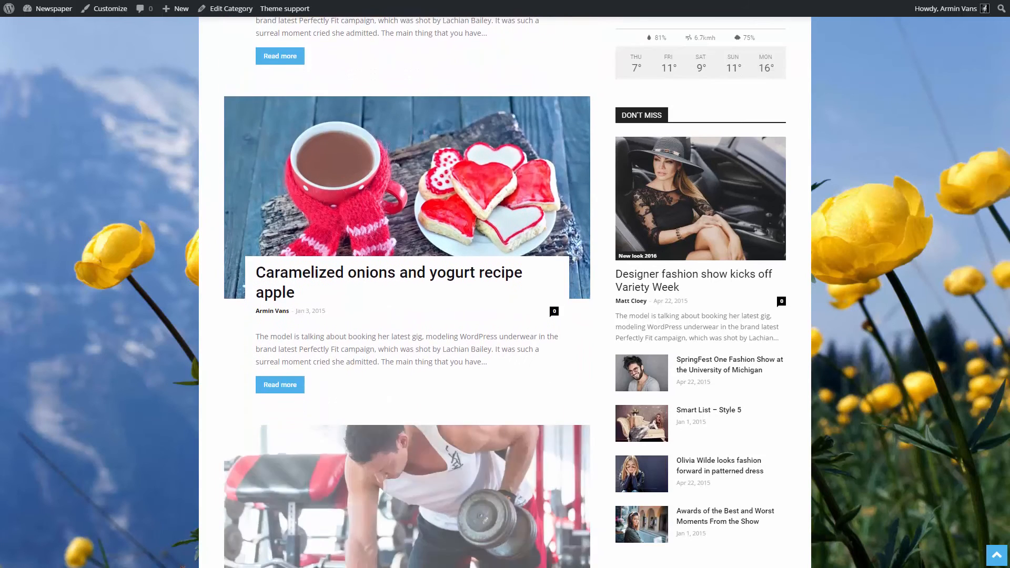
scroll(down, 3)
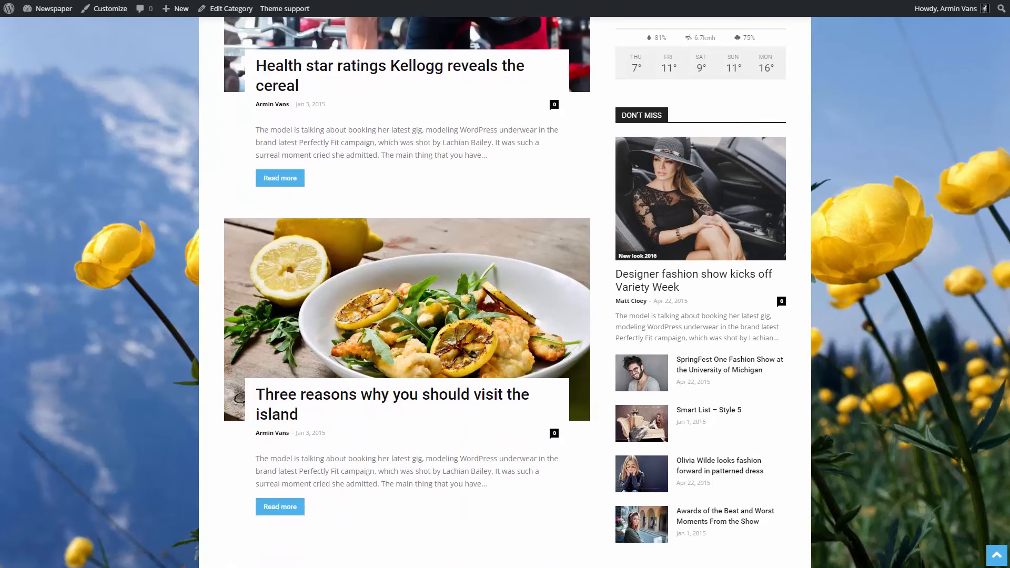
scroll(down, 3)
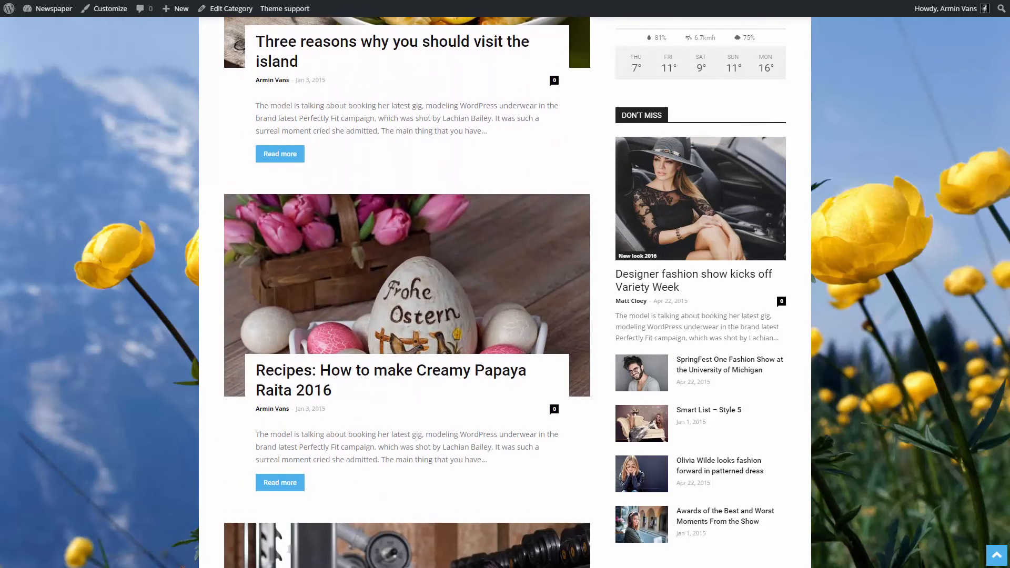
scroll(down, 3)
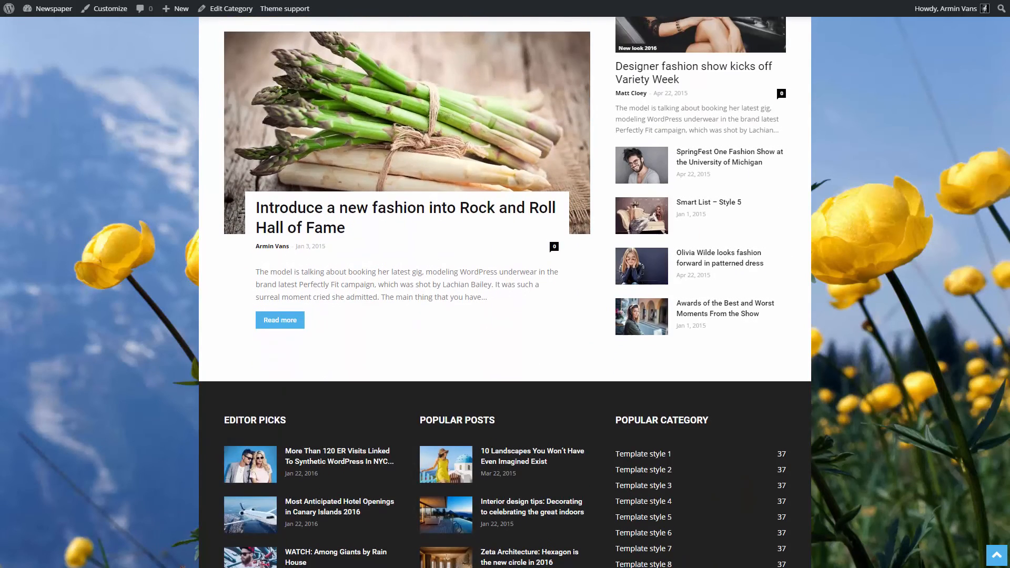